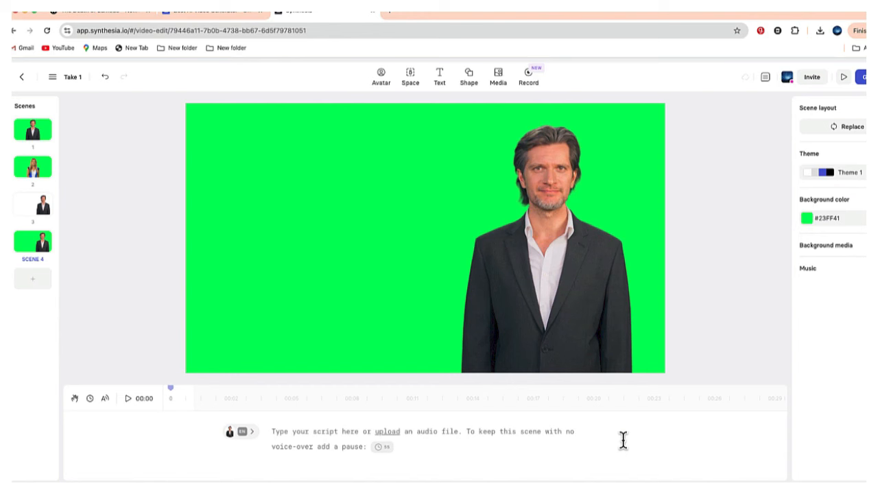
mouse_move(295, 319)
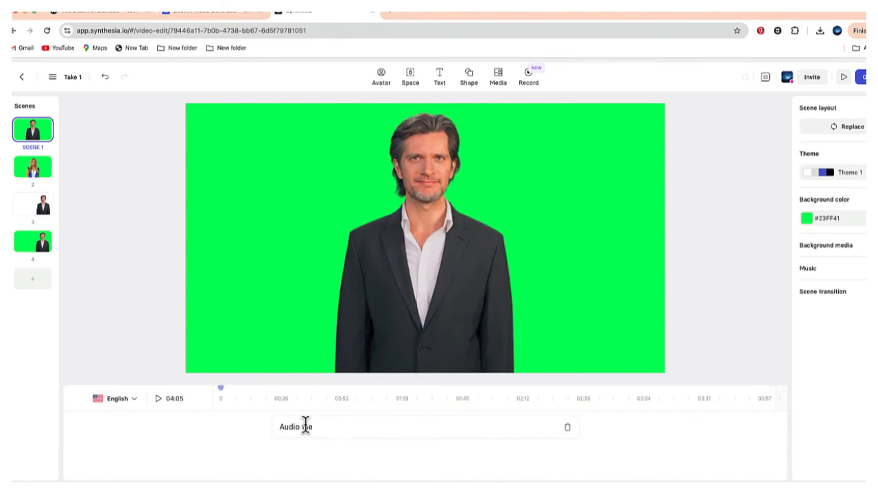
Select Scene 1, then open the generated Take2 video from the video library
click(159, 398)
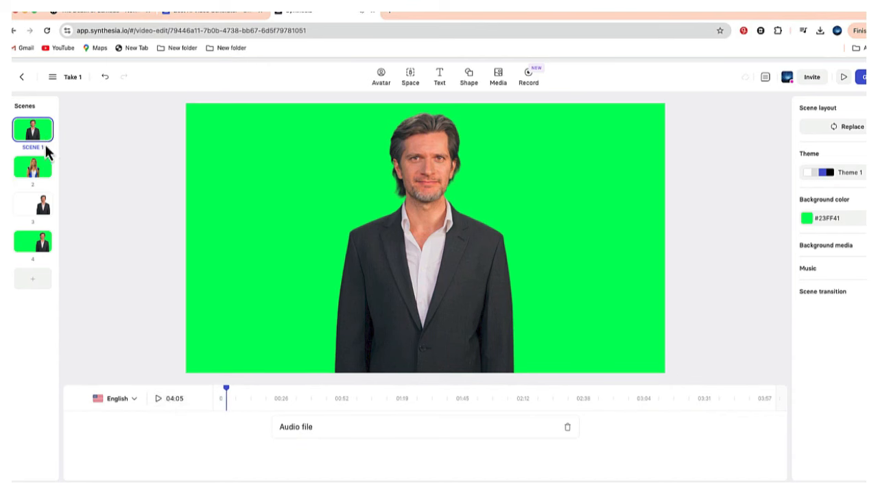
click(32, 167)
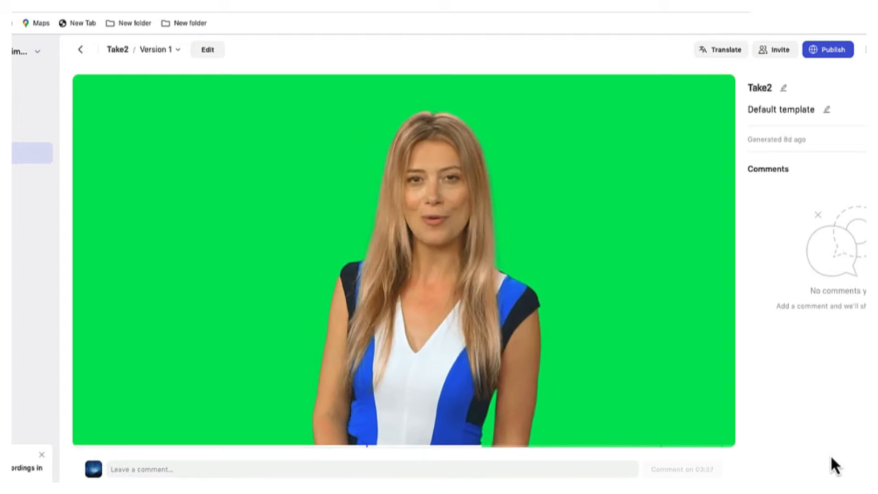
Return to the Synthesia editor to review the green-screen avatar scenes
click(207, 50)
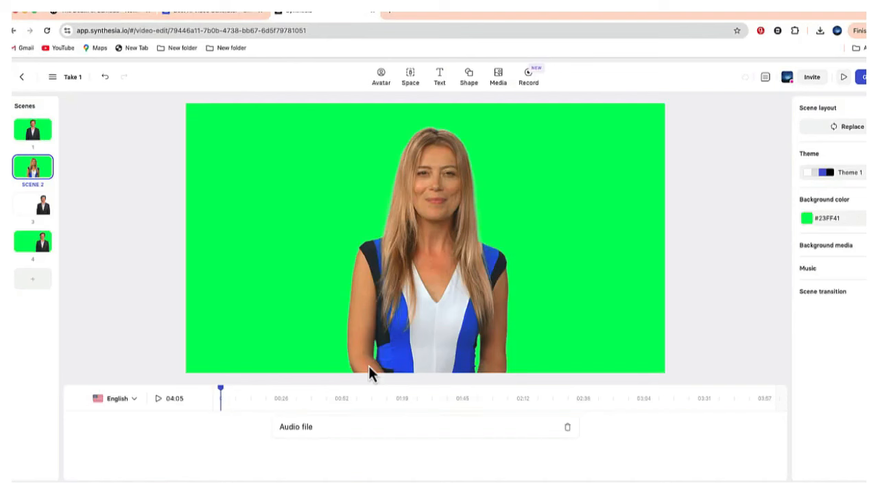
mouse_move(687, 187)
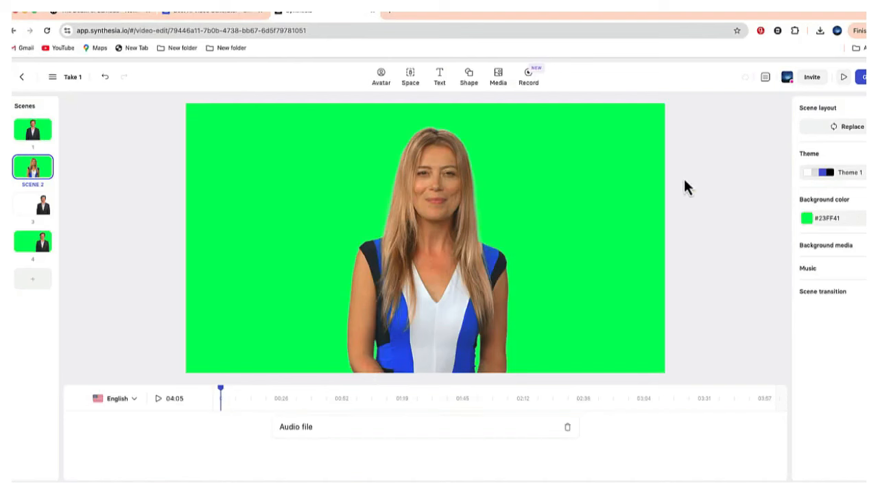
mouse_move(679, 187)
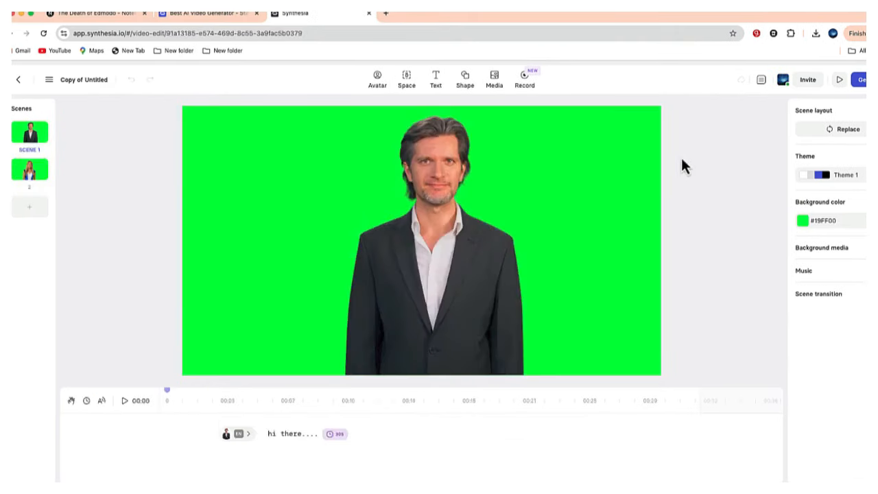
Select the script line and preview the male presenter's greeting scene
click(30, 169)
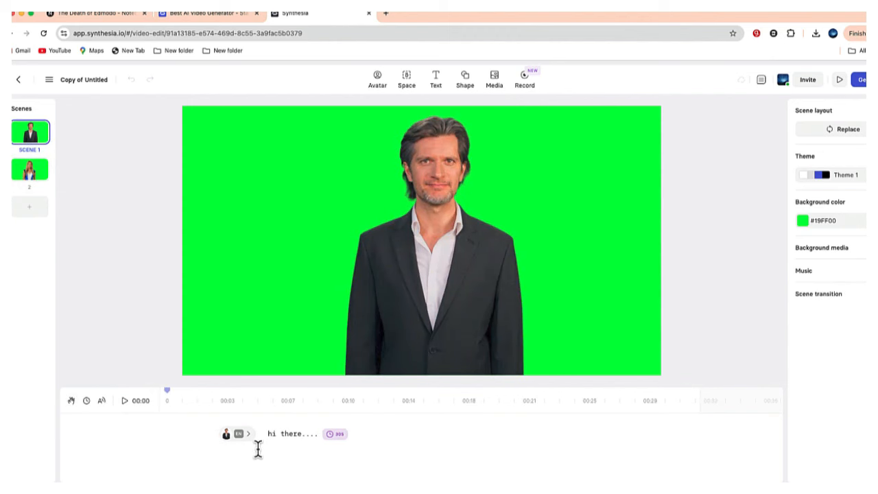
mouse_move(294, 441)
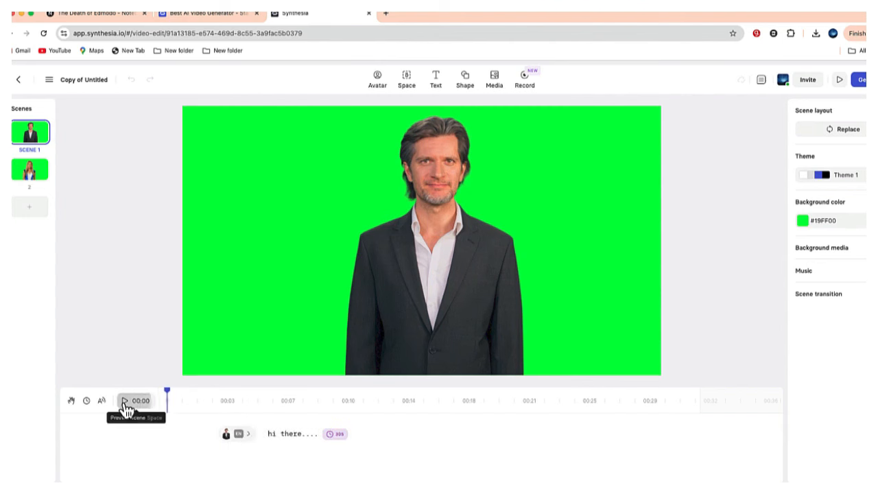
click(125, 401)
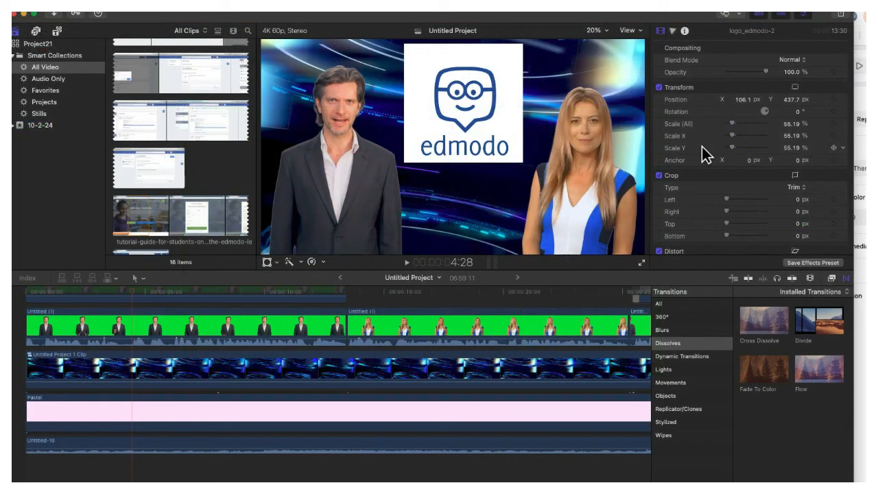
mouse_move(287, 223)
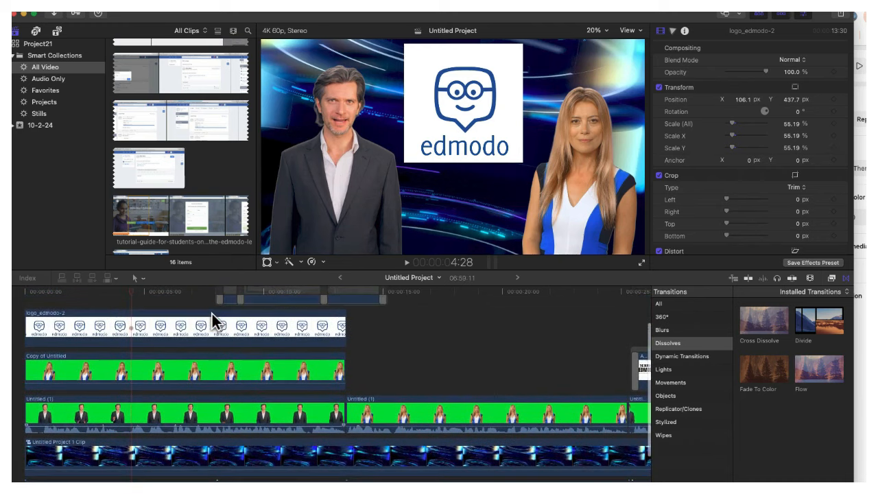
mouse_move(553, 226)
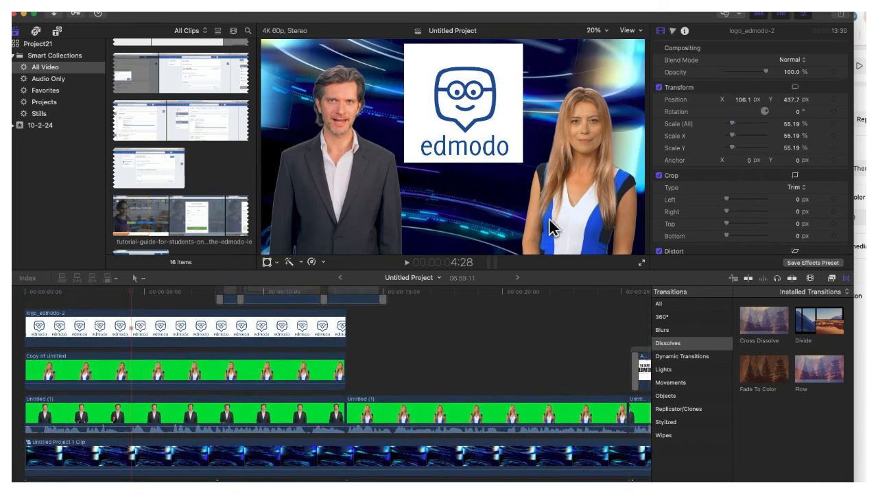
Play the Final Cut Pro edit from the opening through to the classroom footage
click(202, 378)
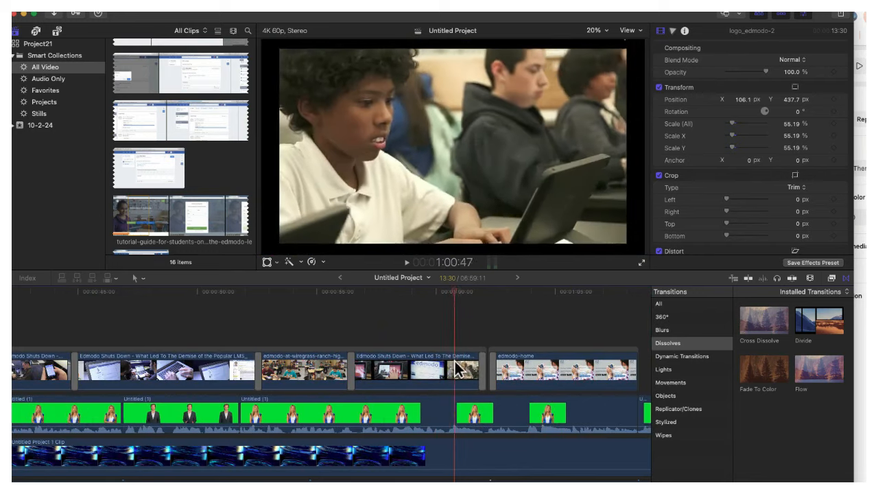
Move the playhead to about 1:09, then to about 1:23
click(542, 370)
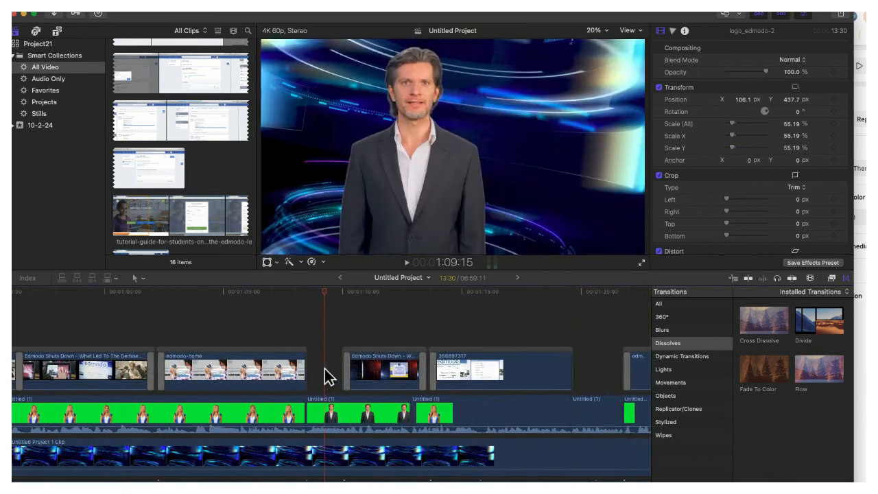
click(380, 381)
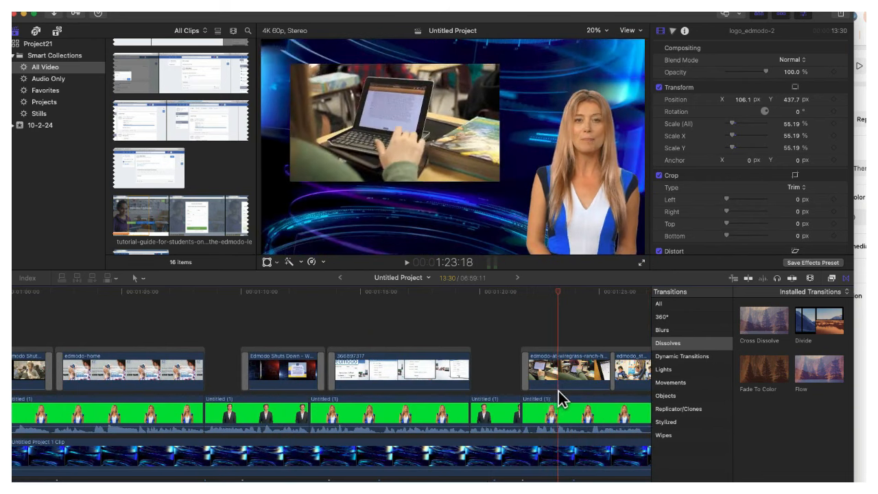
mouse_move(415, 142)
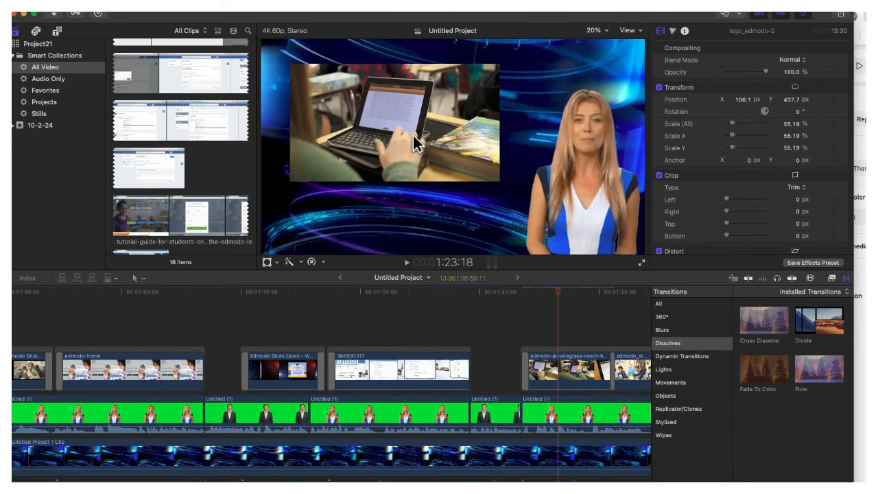